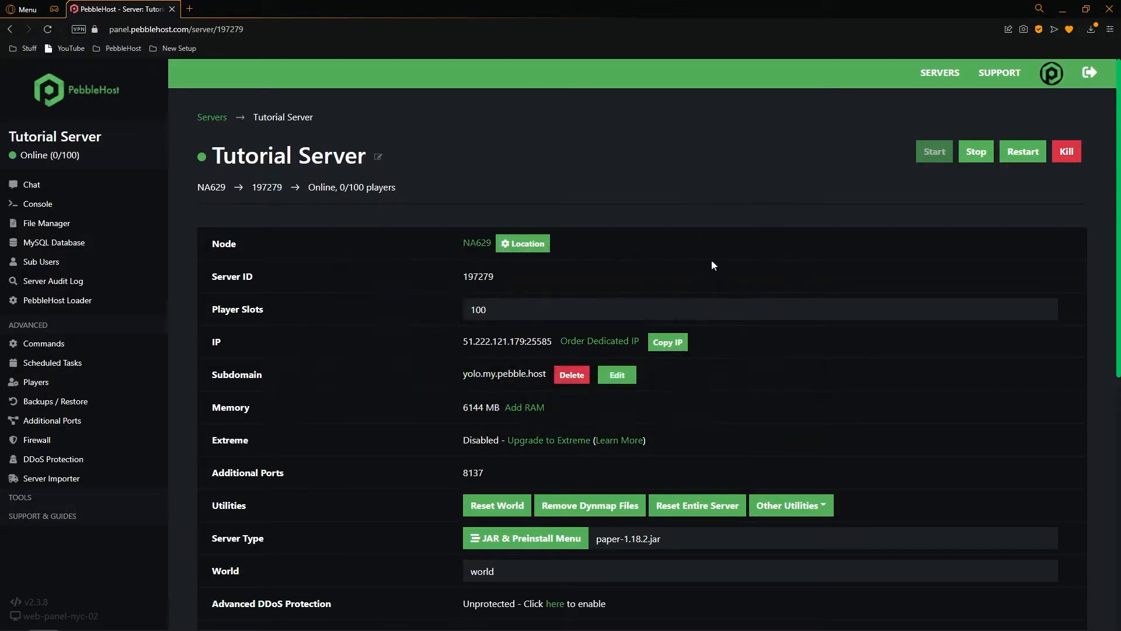
Bring up the JAR & Preinstall menu showing the Vanilla Minecraft versions.
scroll("down", 3)
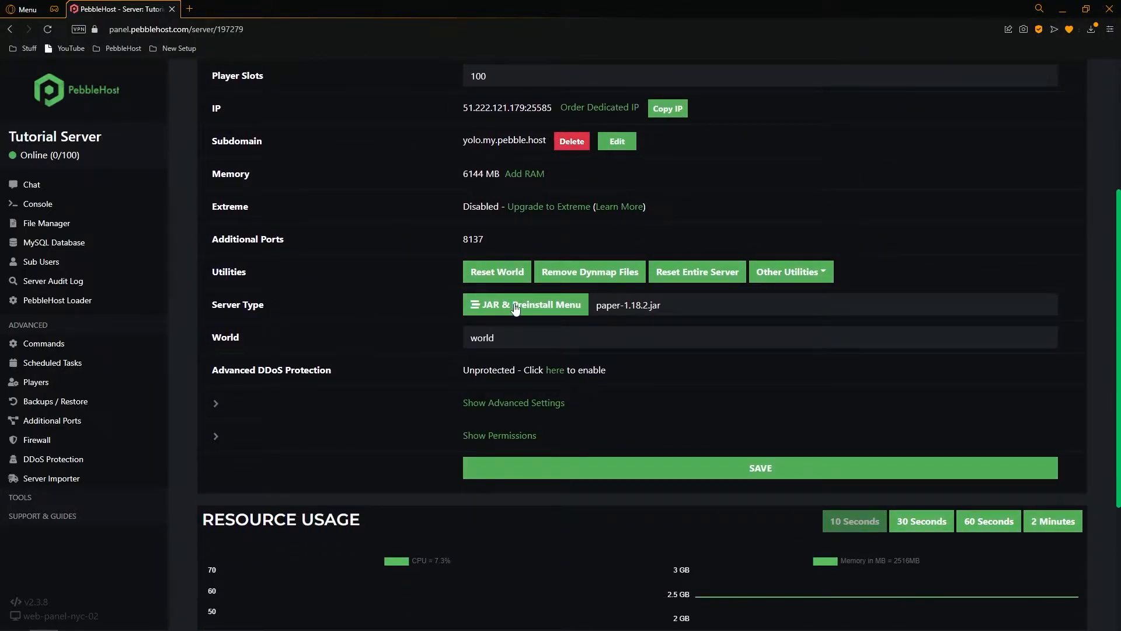
left_click(525, 305)
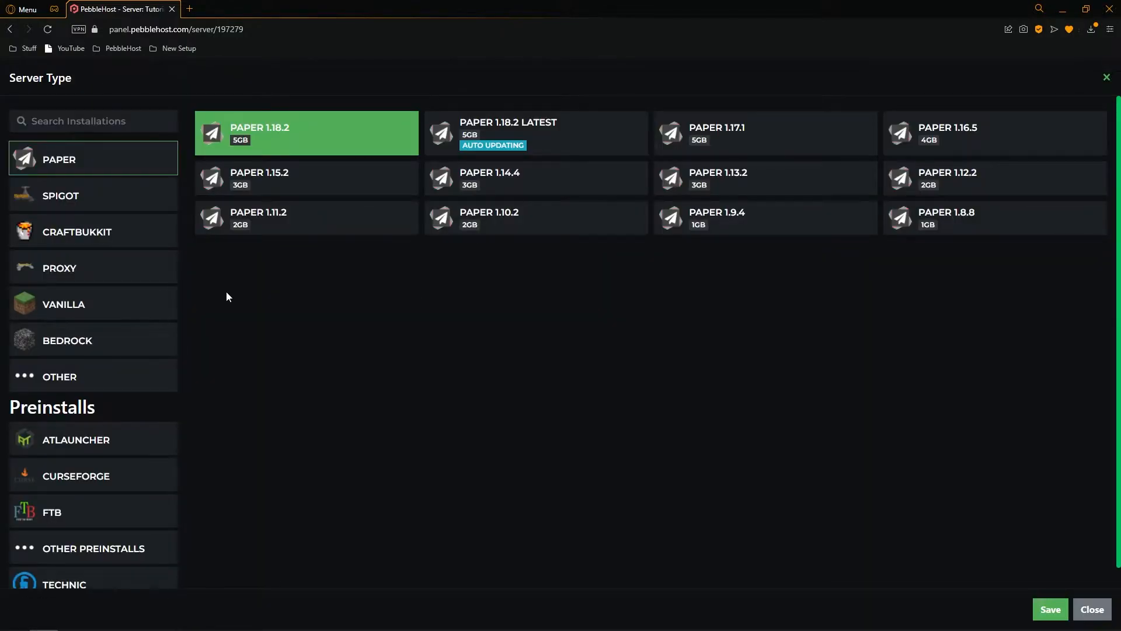
left_click(63, 304)
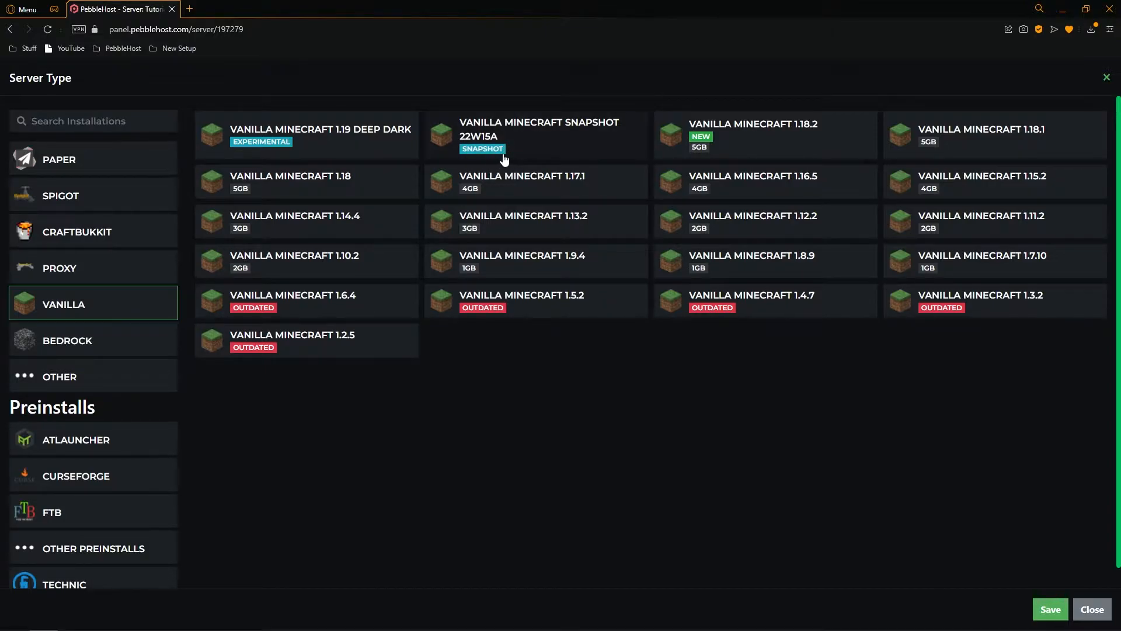
mouse_move(370, 136)
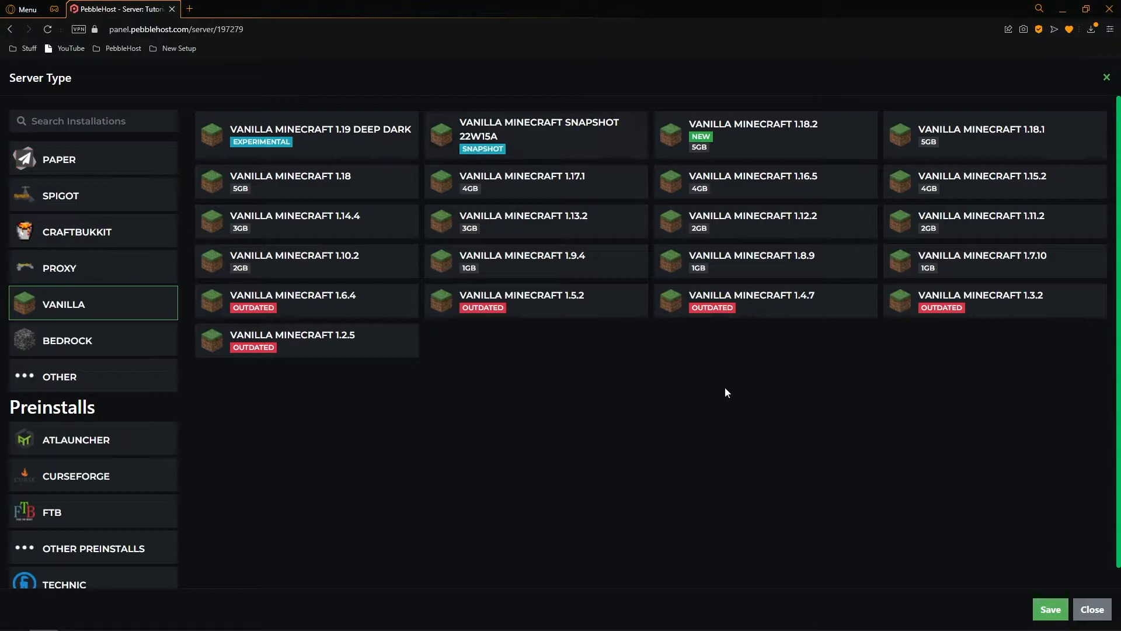
mouse_move(574, 147)
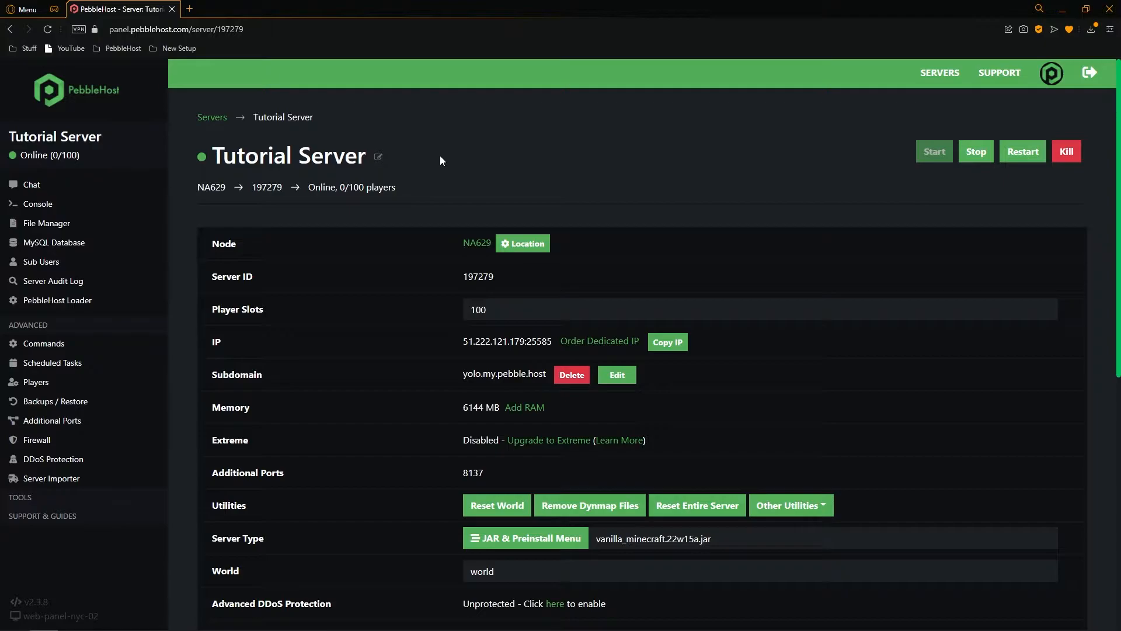
mouse_move(430, 162)
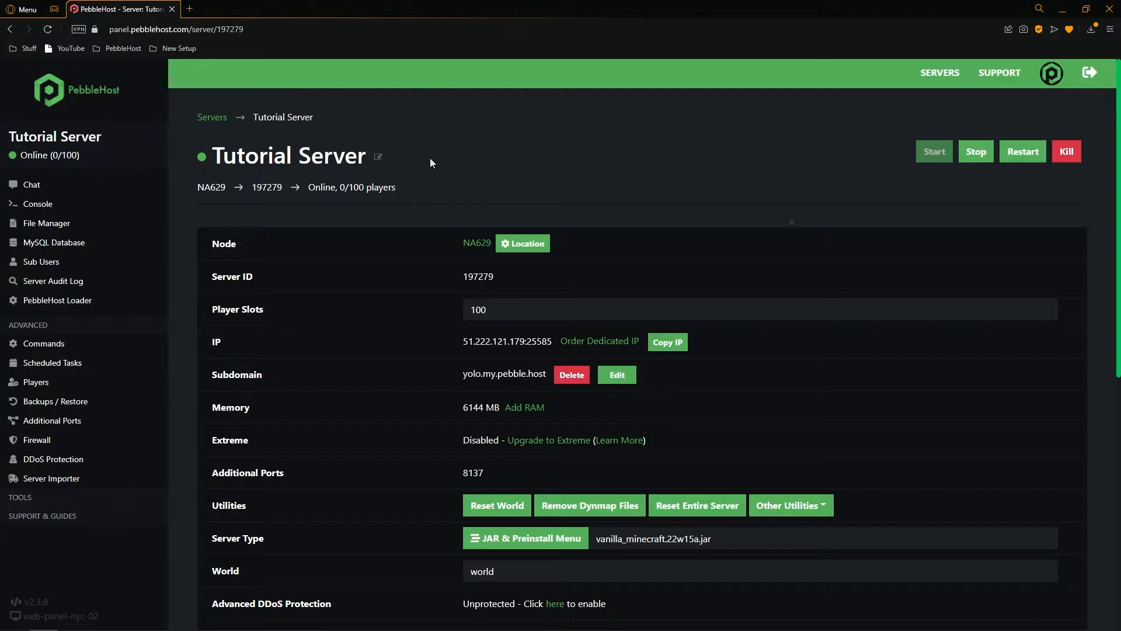
mouse_move(803, 217)
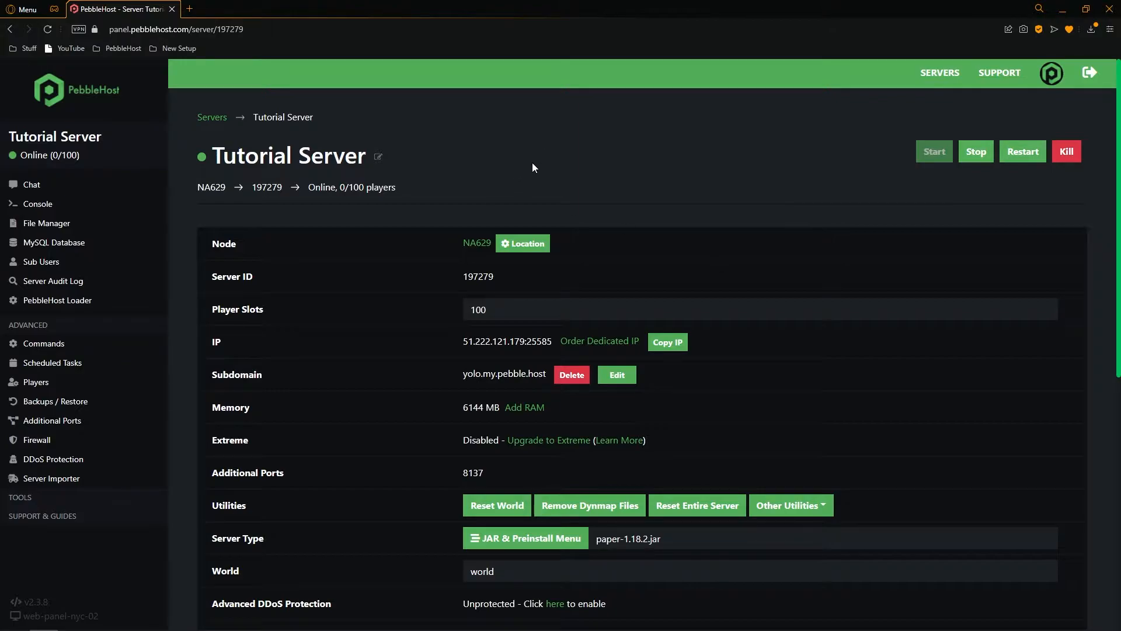
mouse_move(562, 170)
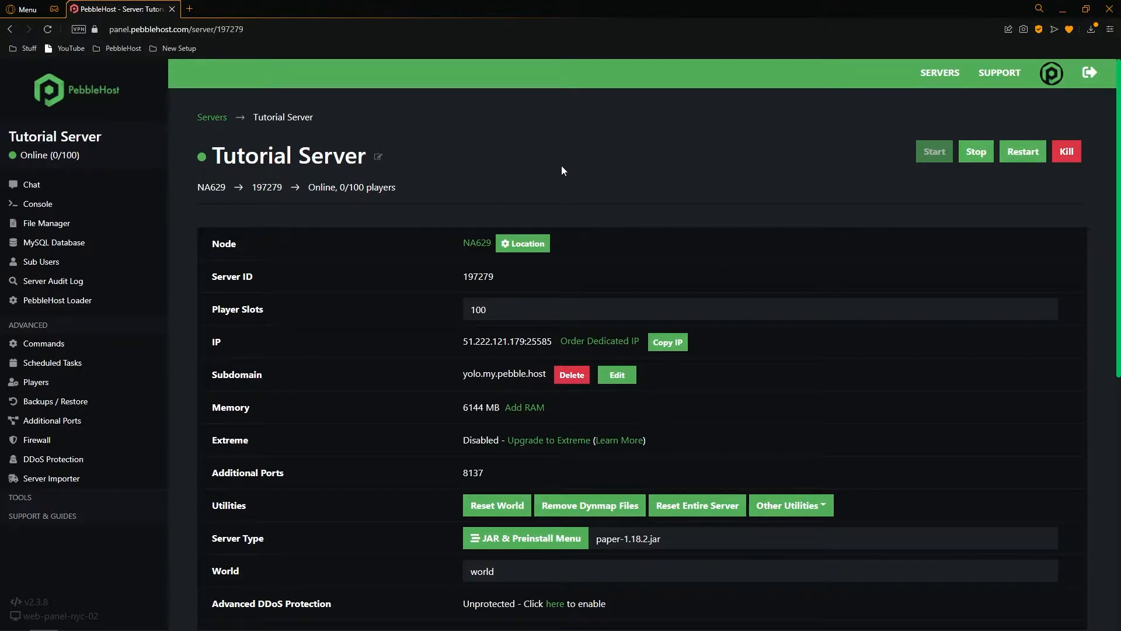
mouse_move(739, 255)
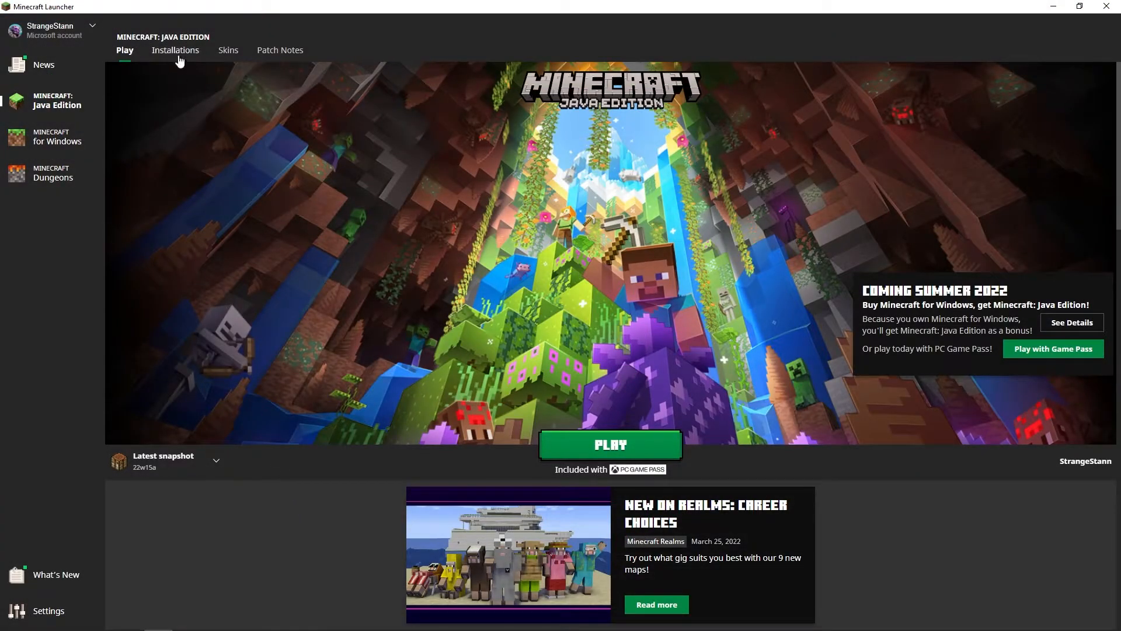
mouse_move(175, 50)
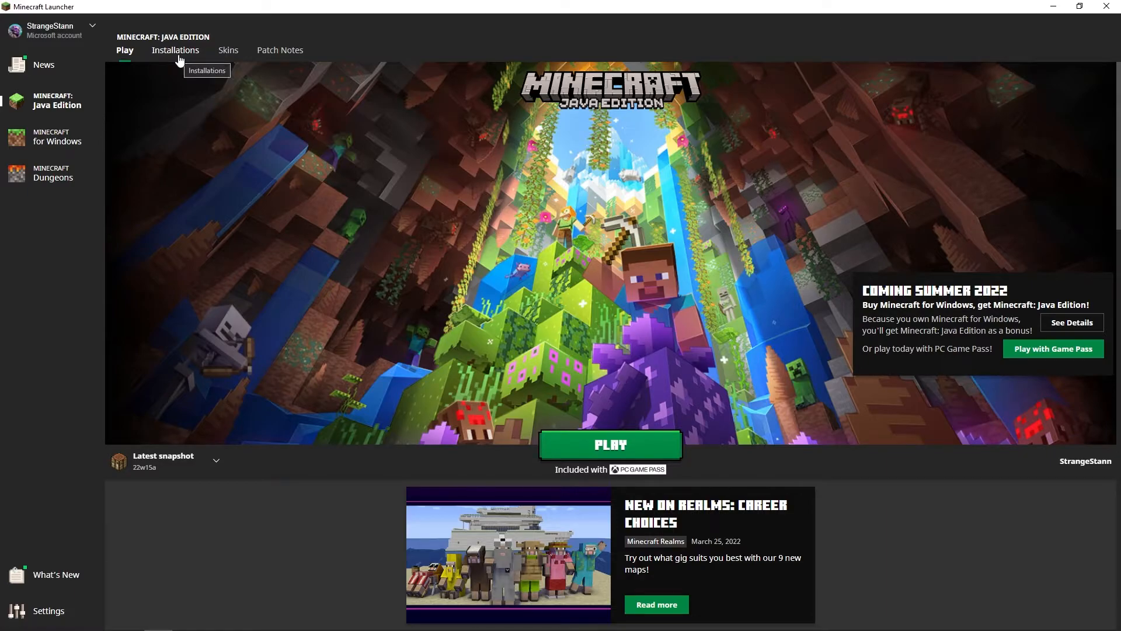
Show the launcher's Installations list, including Latest snapshot 22w15a and Latest release 1.18.2.
left_click(176, 51)
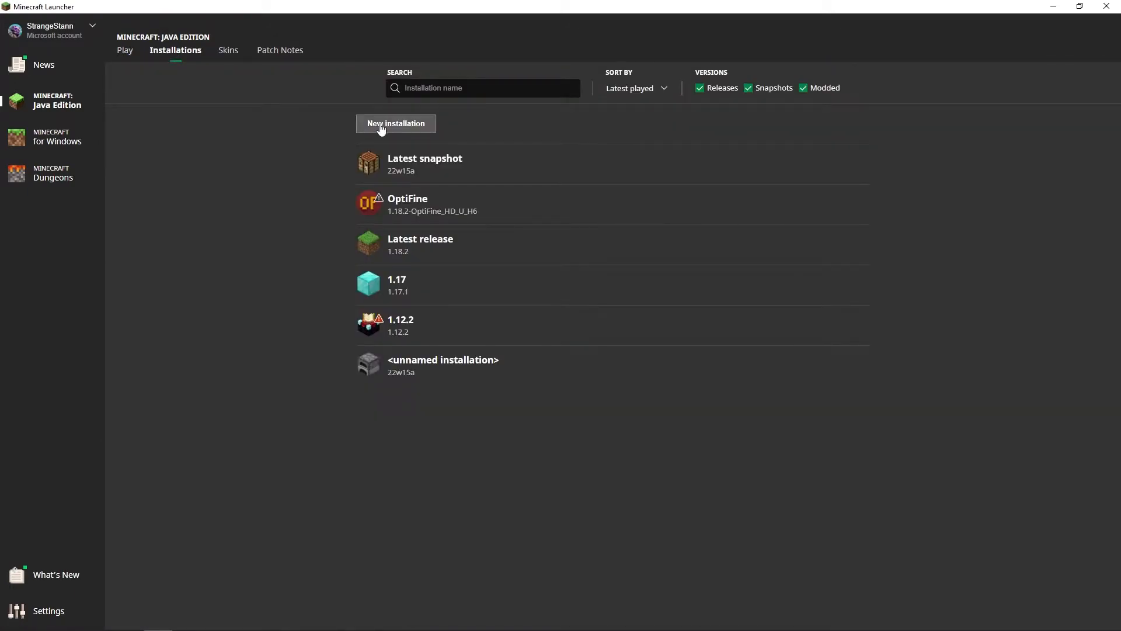
Start a new launcher installation with snapshot 20w14infinite as its version.
left_click(396, 124)
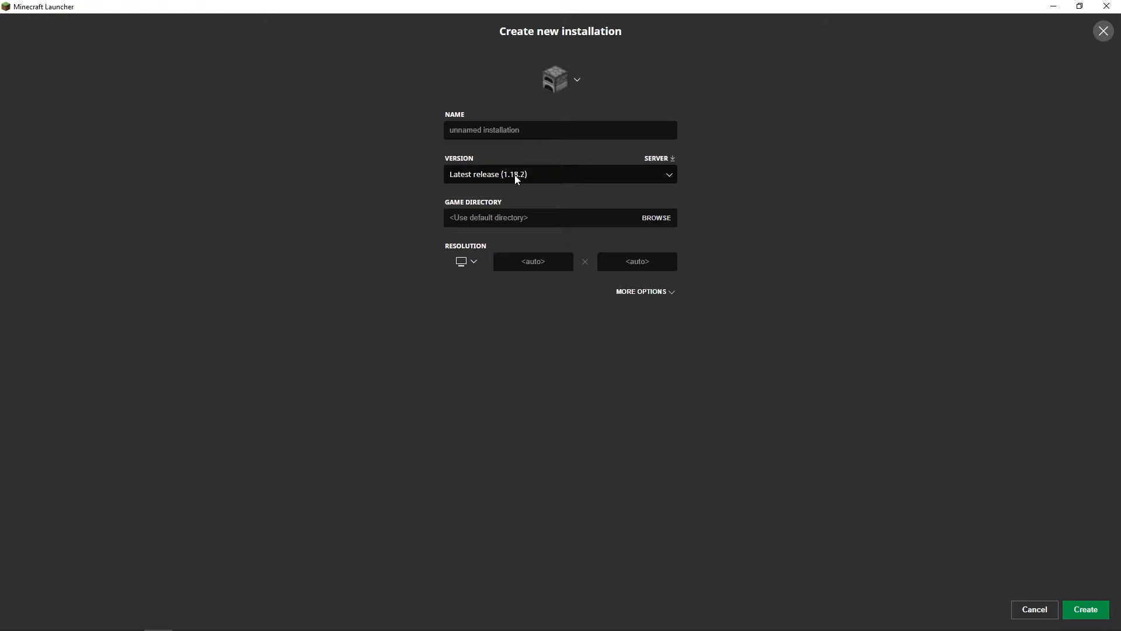
left_click(560, 174)
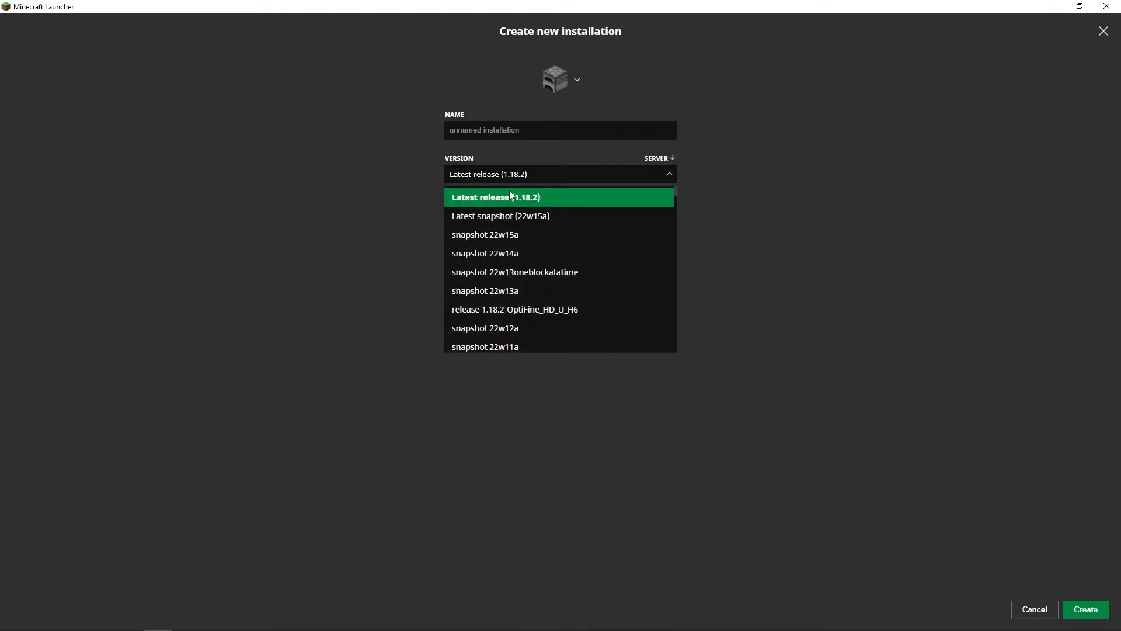
scroll("down", 3)
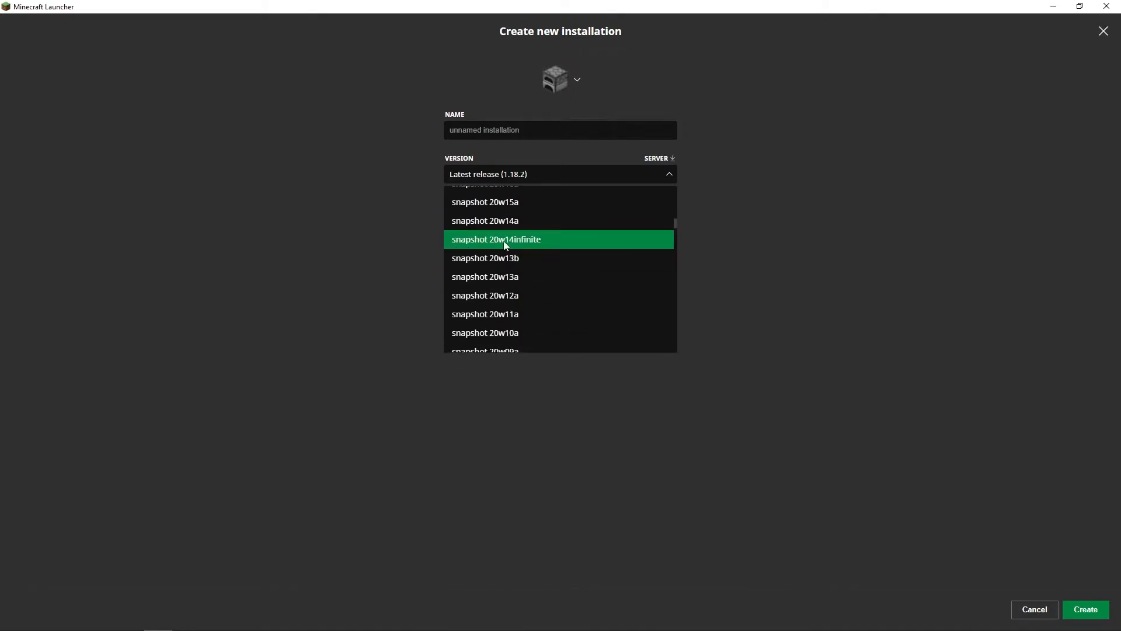
mouse_move(535, 246)
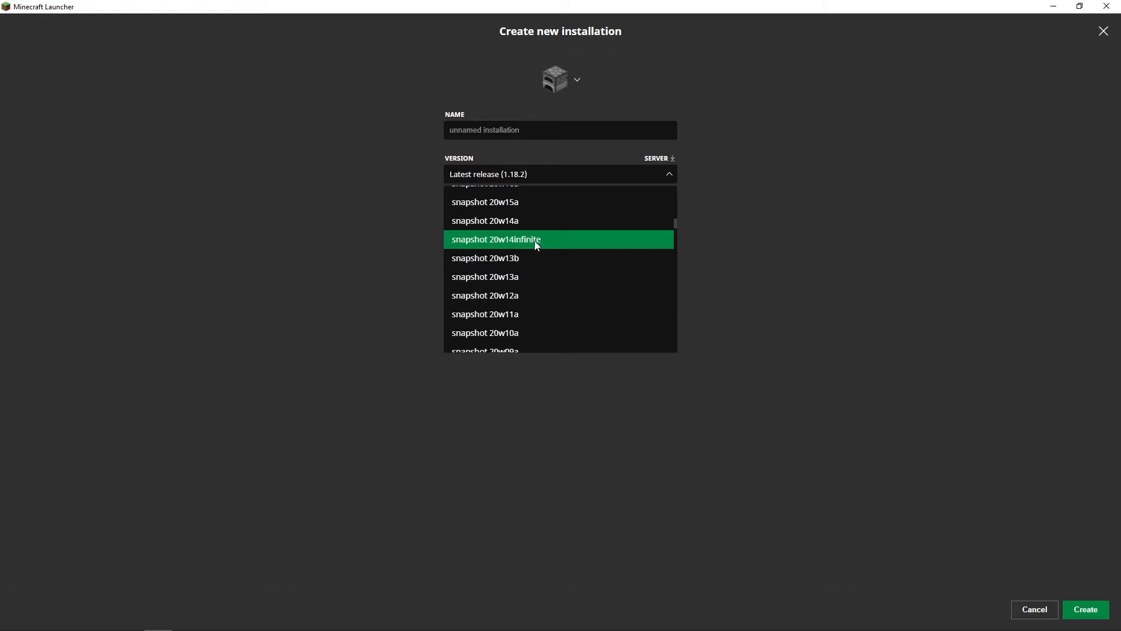
left_click(496, 239)
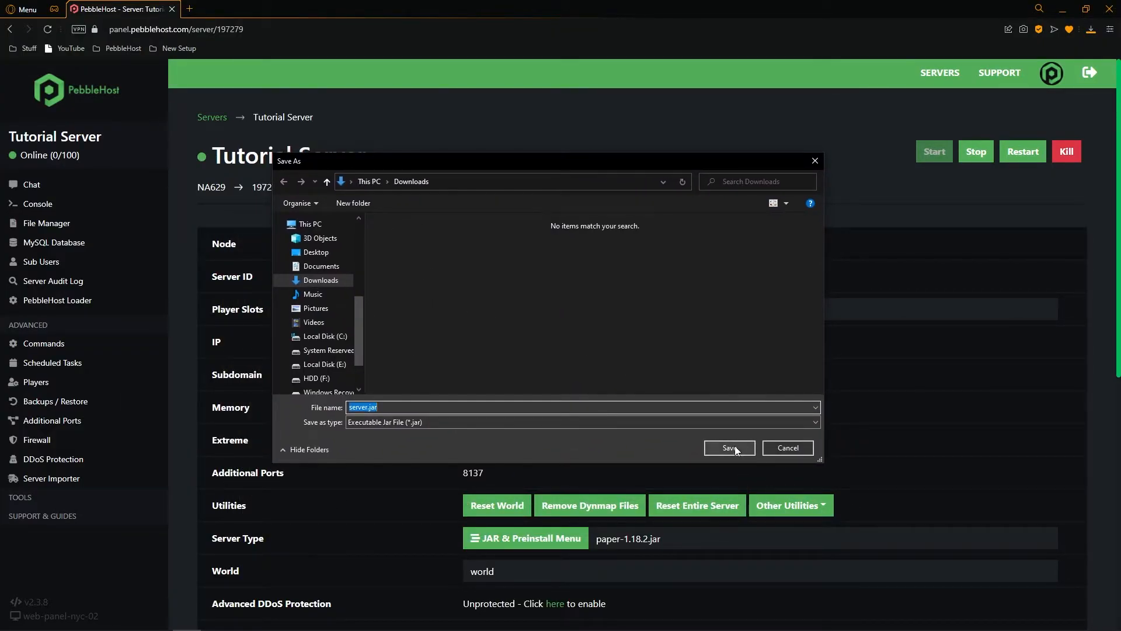
Save server.jar into the Downloads folder.
left_click(729, 448)
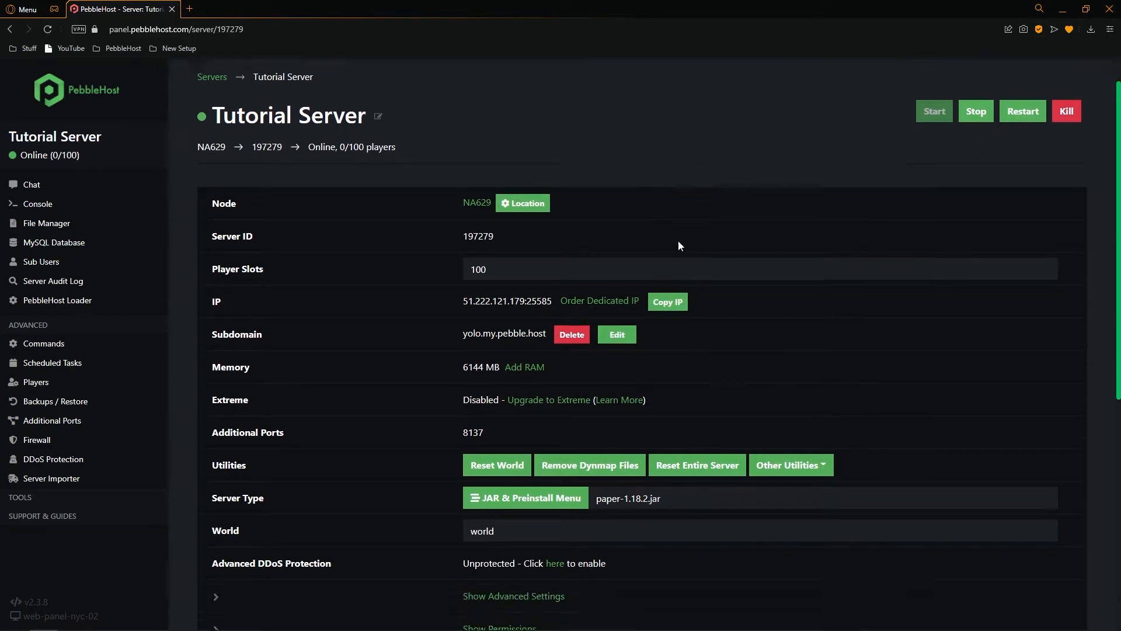
Switch the server type to Other > Custom Jar with file name custom.jar.
scroll("down", 3)
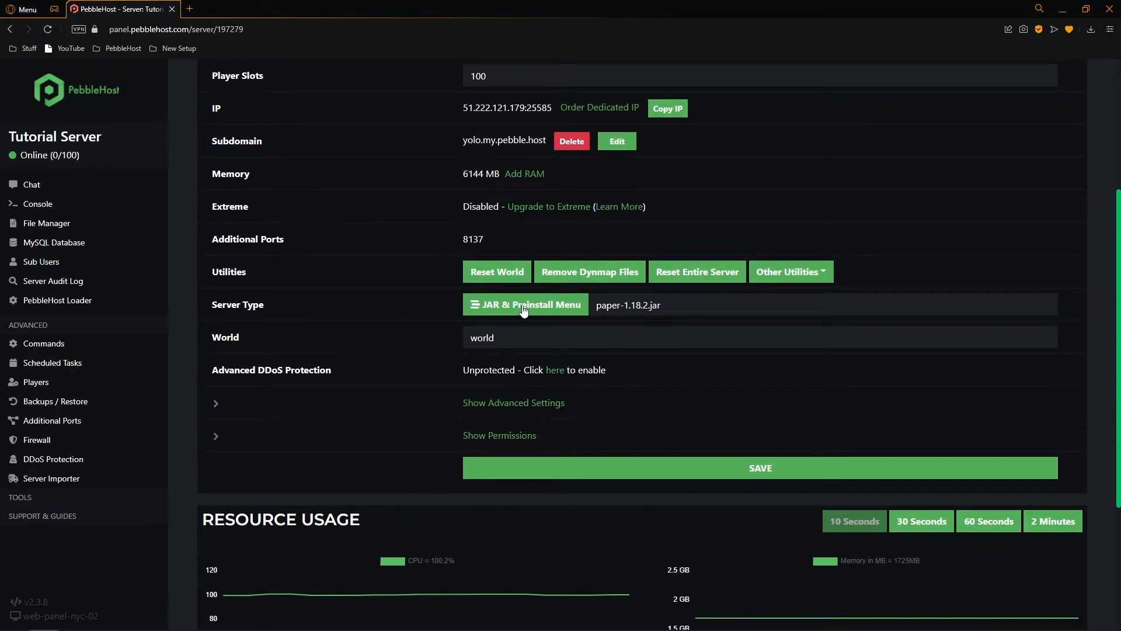
left_click(524, 305)
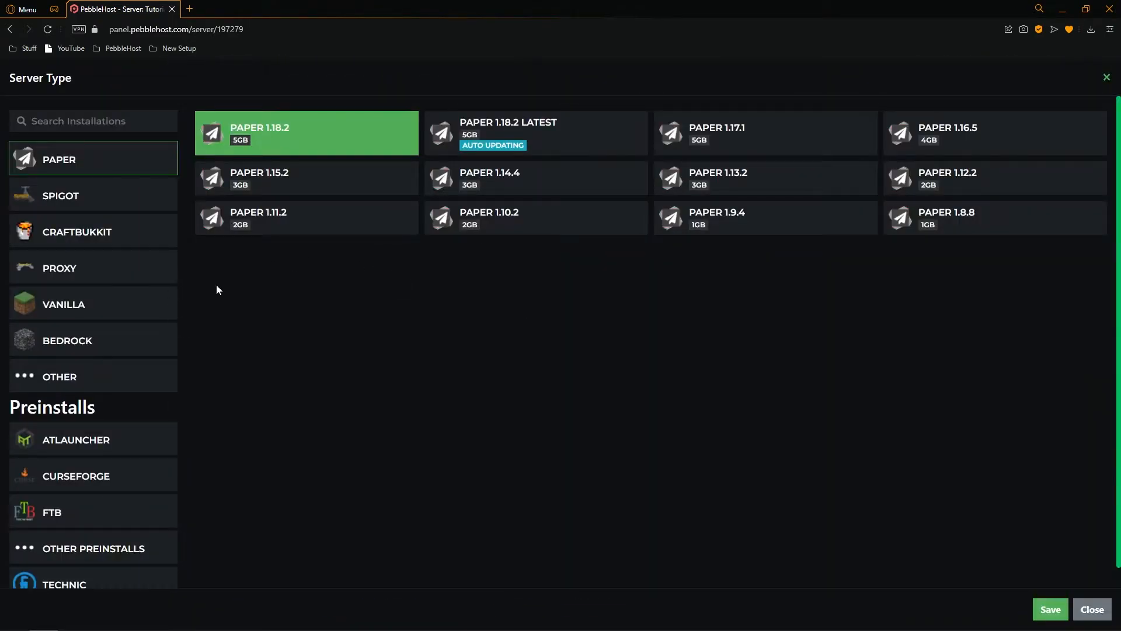
left_click(60, 376)
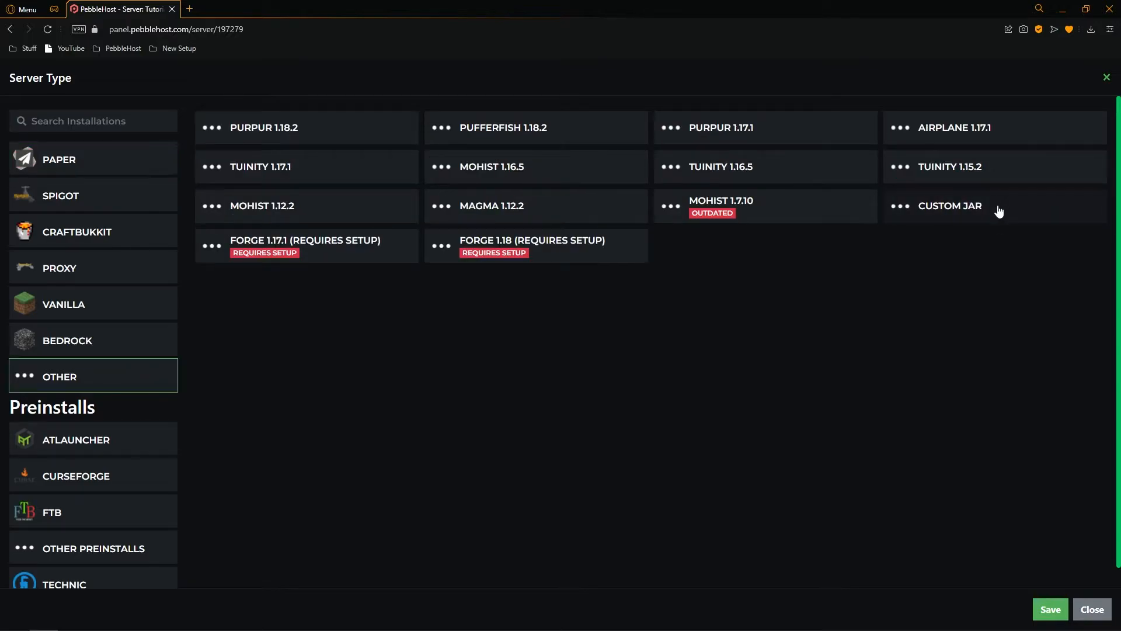
left_click(950, 207)
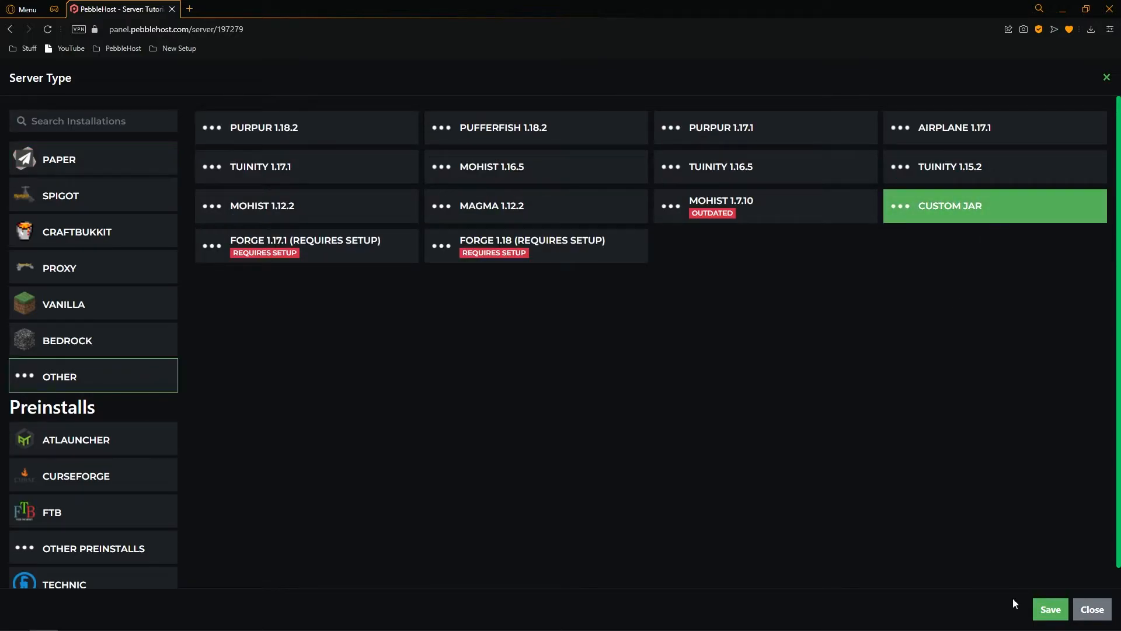
left_click(993, 206)
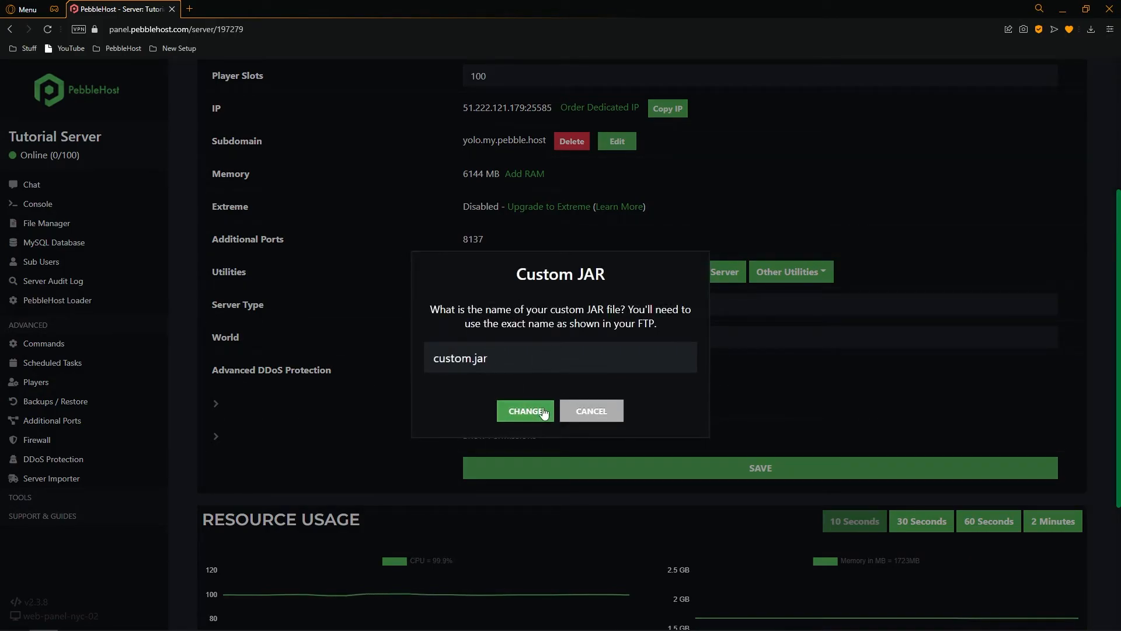
left_click(525, 410)
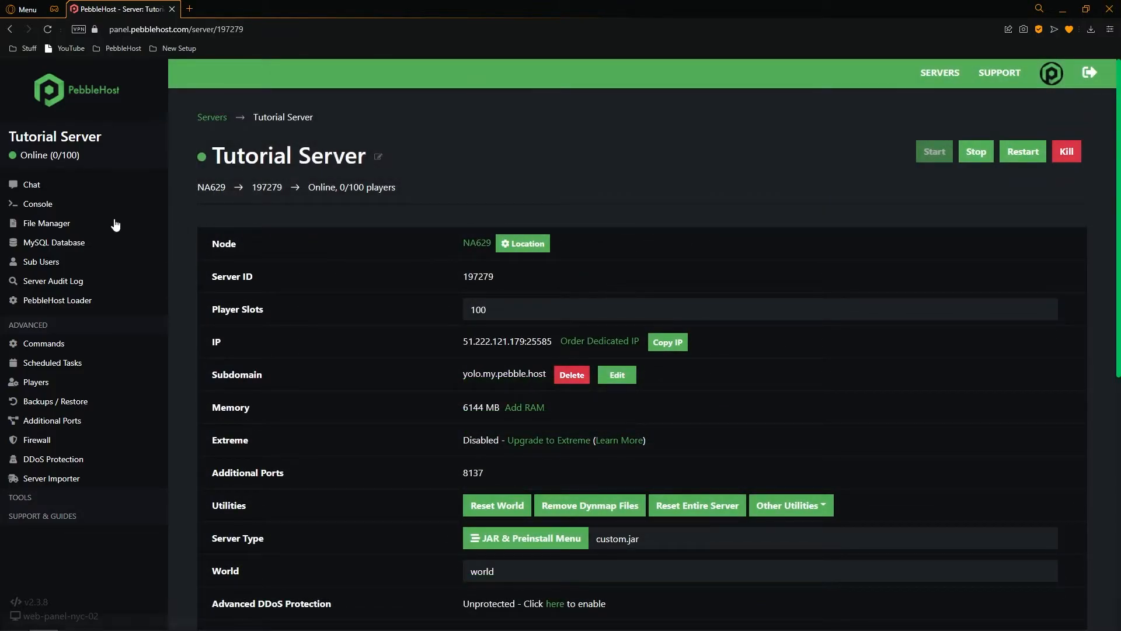
Upload server.jar from Downloads via the File Manager's Upload > File option.
left_click(47, 223)
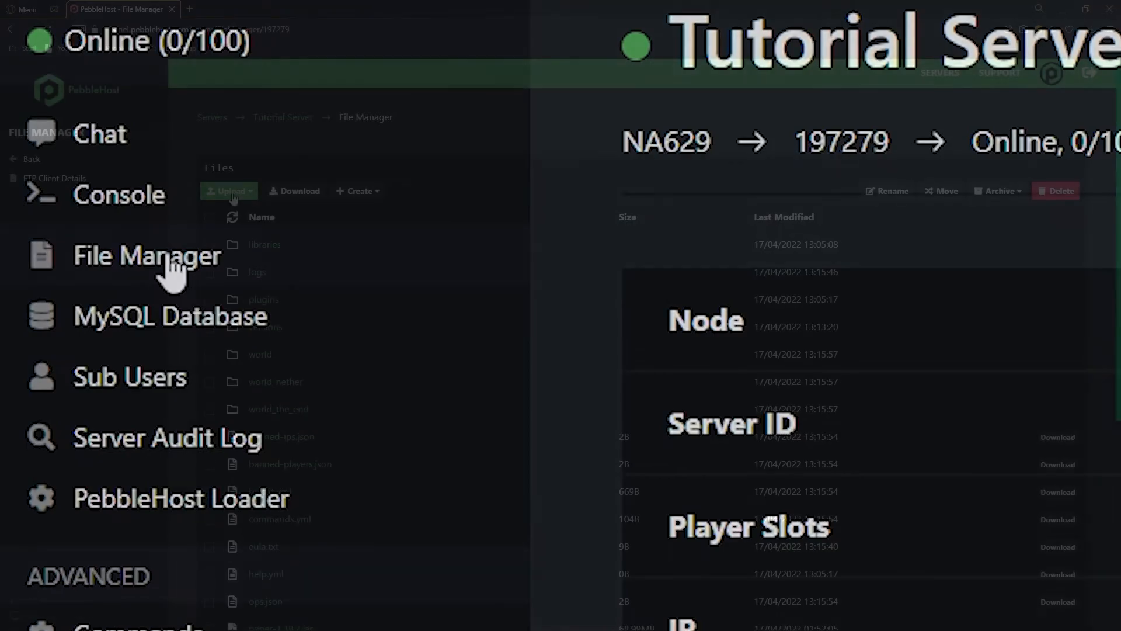
left_click(229, 191)
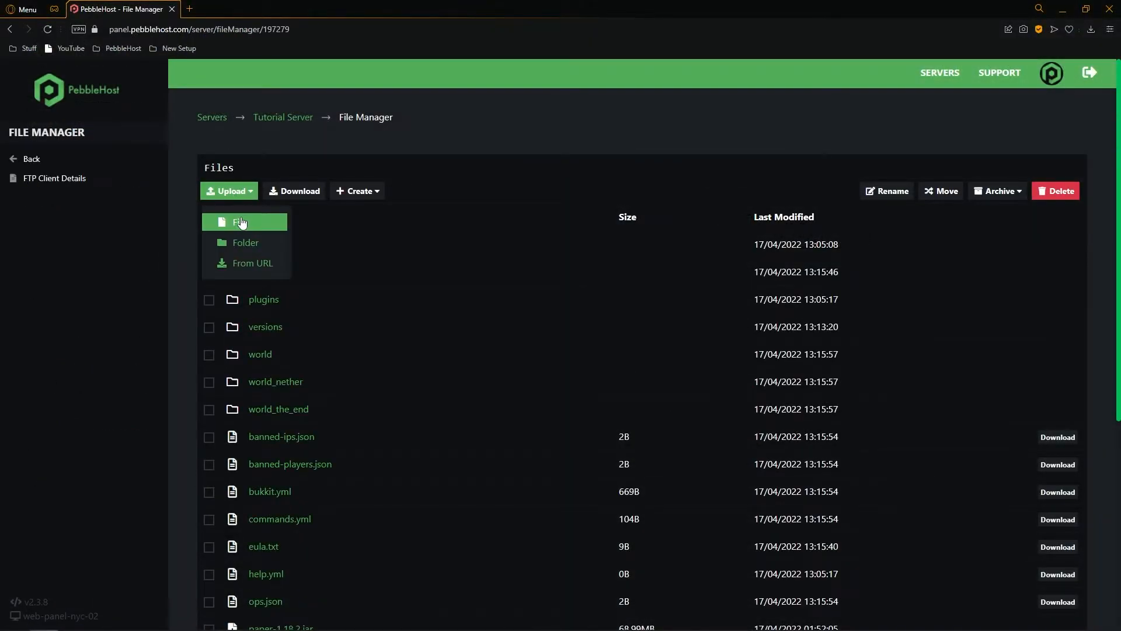
left_click(241, 222)
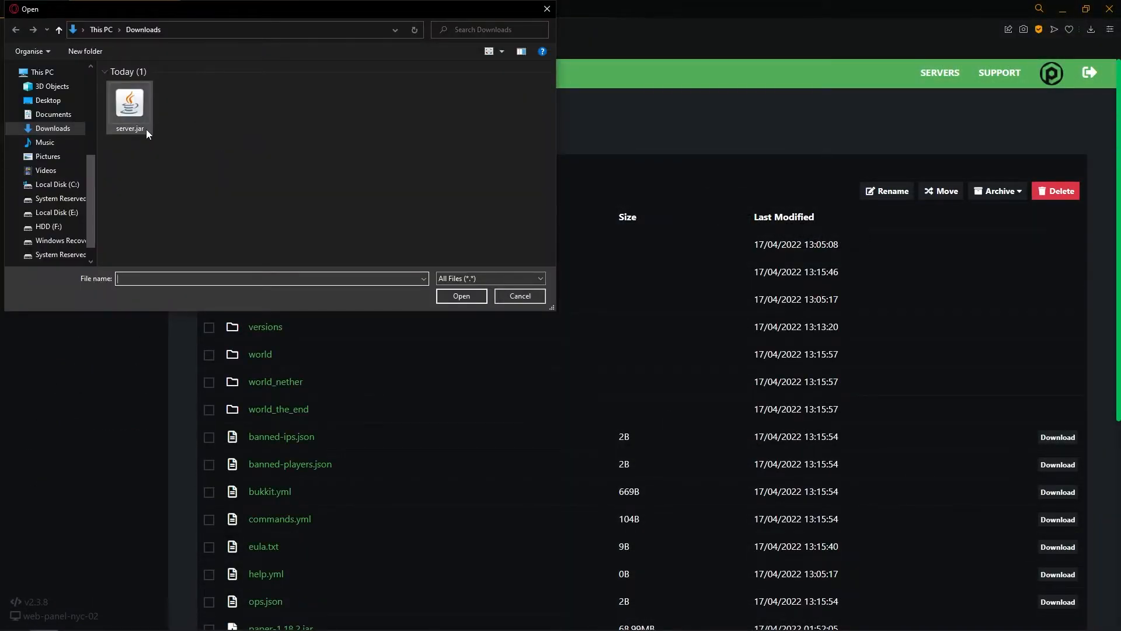
left_click(462, 297)
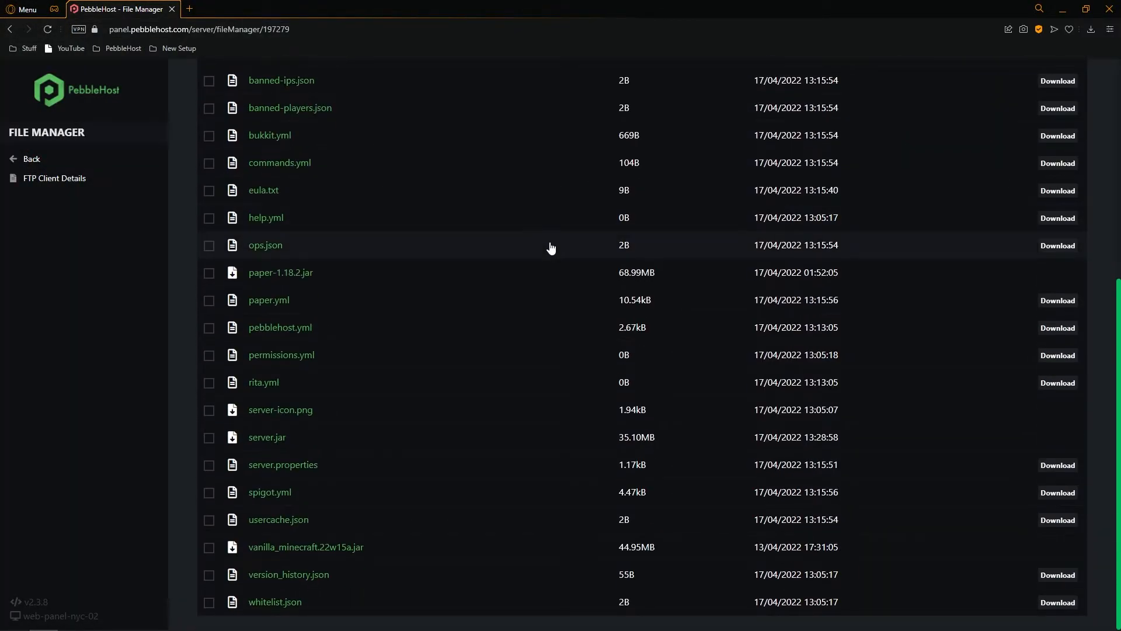
mouse_move(278, 449)
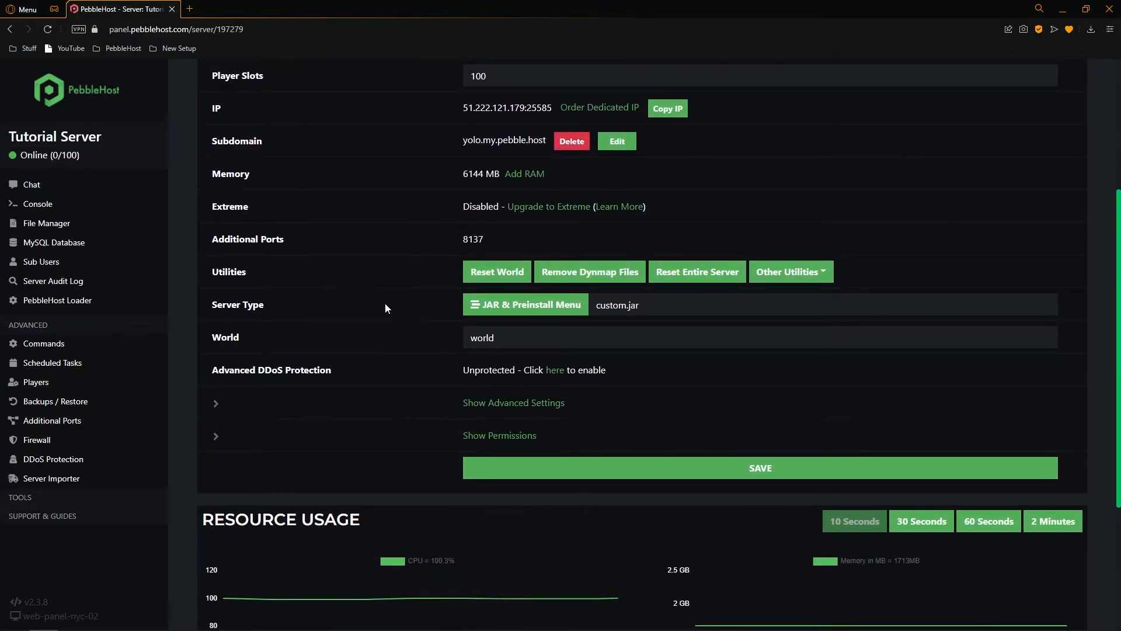
Change the custom JAR file name from custom.jar to server.jar and save.
left_click(644, 305)
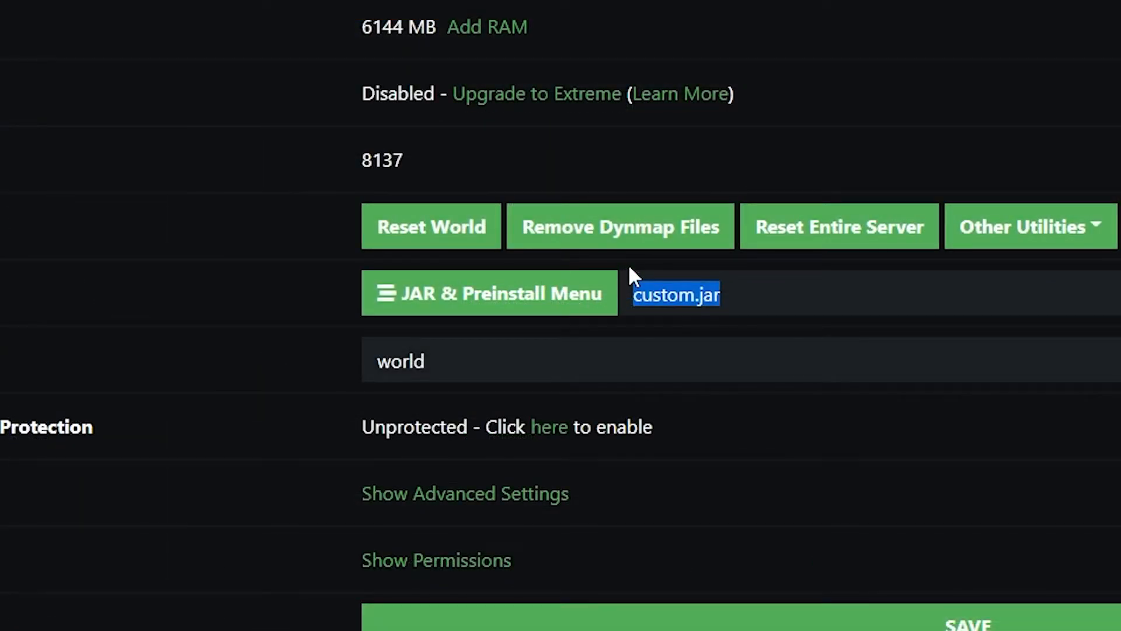
type("server.")
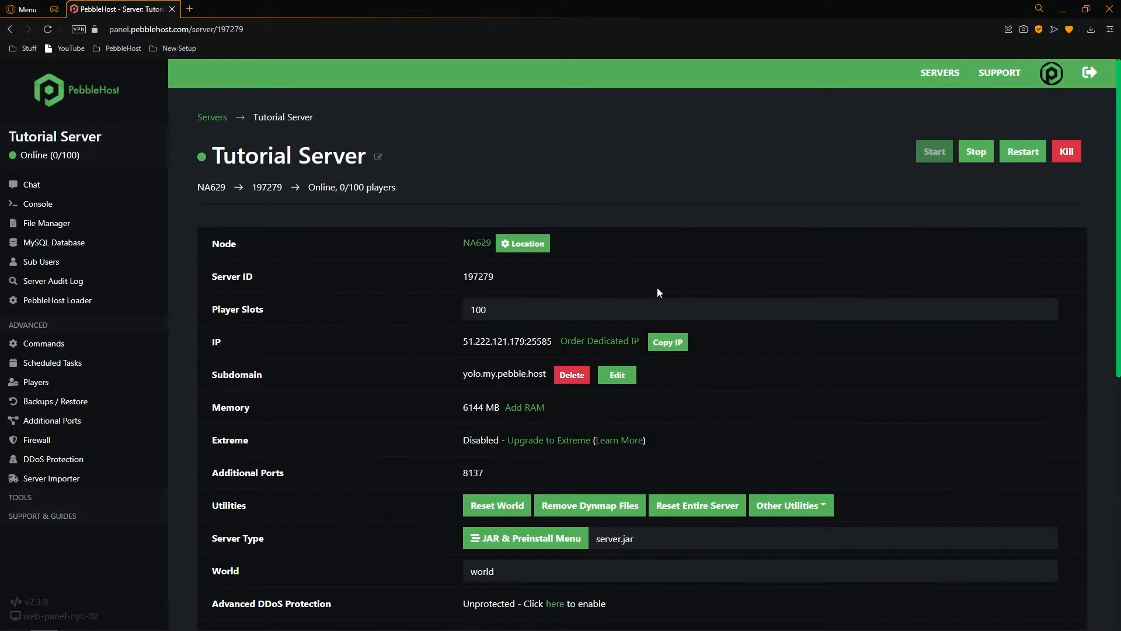
left_click(1023, 150)
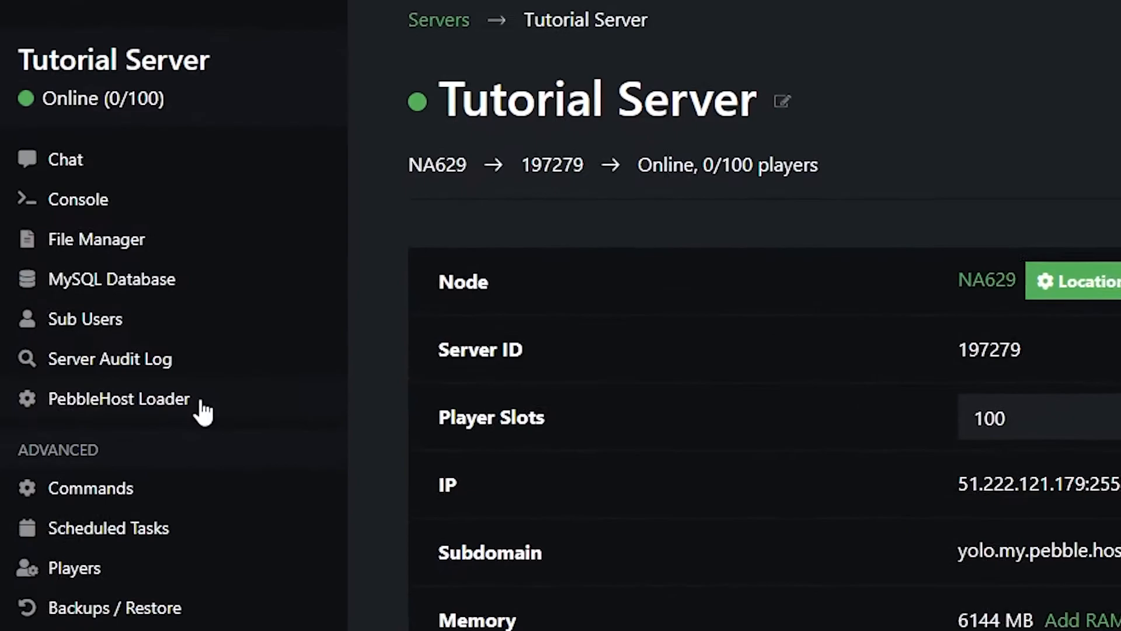
Set the PebbleHost Loader Java Version to Java 17 and save.
left_click(119, 398)
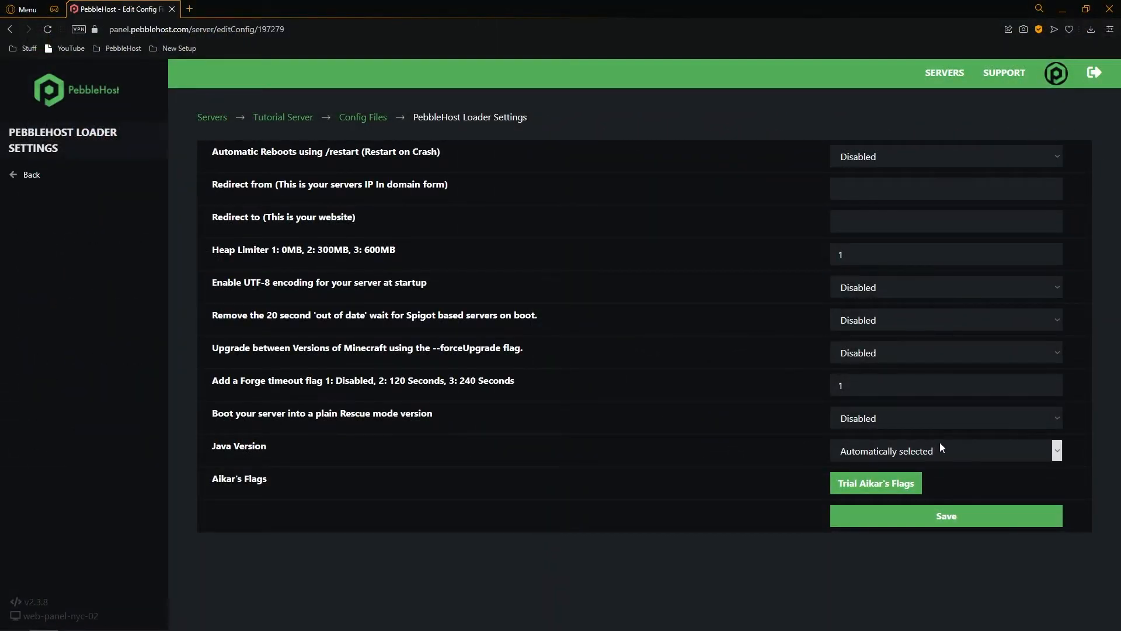
left_click(944, 450)
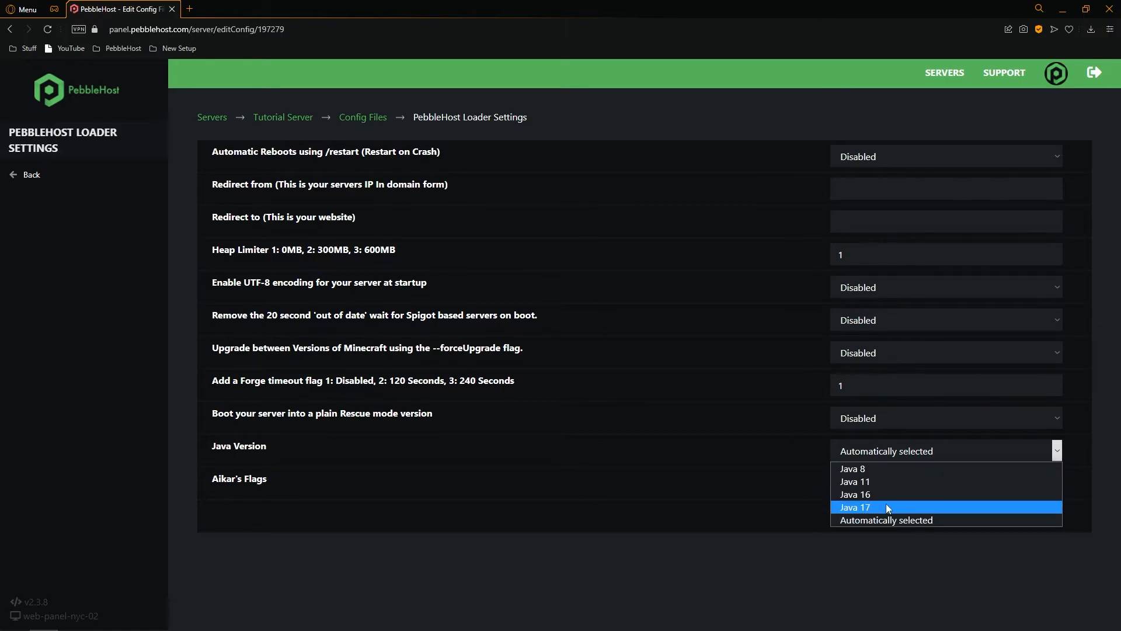
left_click(855, 507)
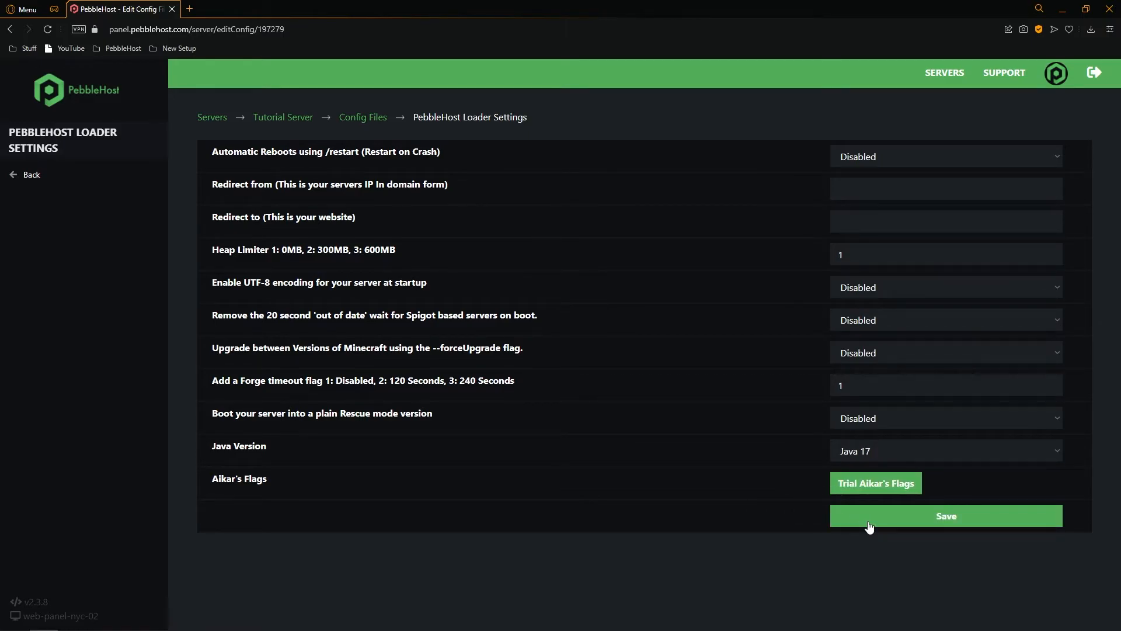
left_click(946, 515)
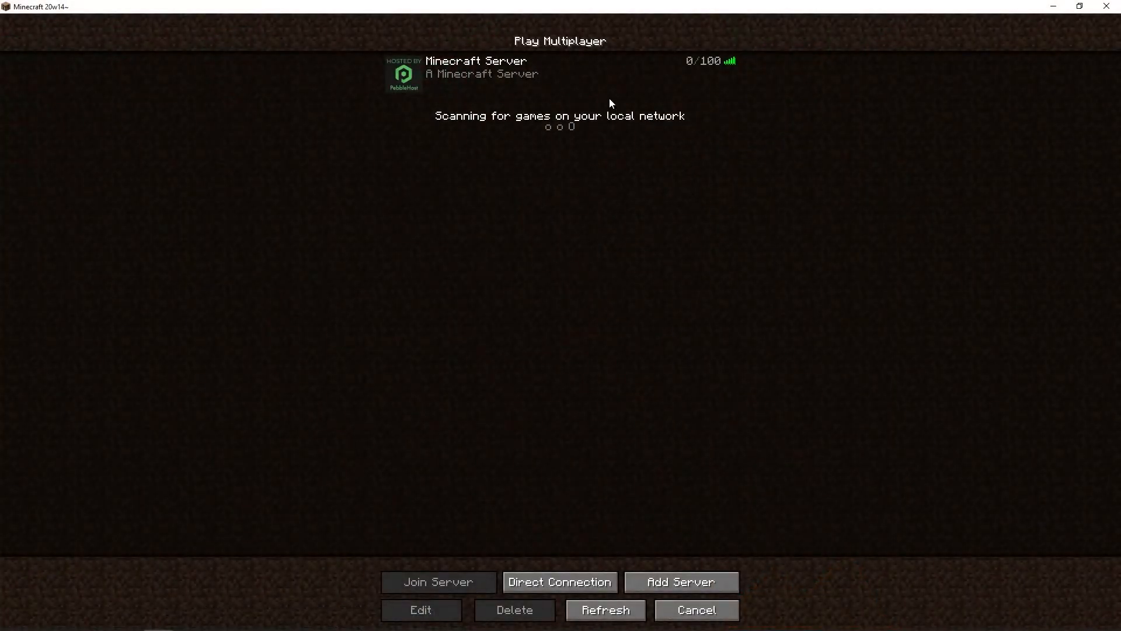
Join the PebbleHost Minecraft Server from the multiplayer server list.
left_click(437, 581)
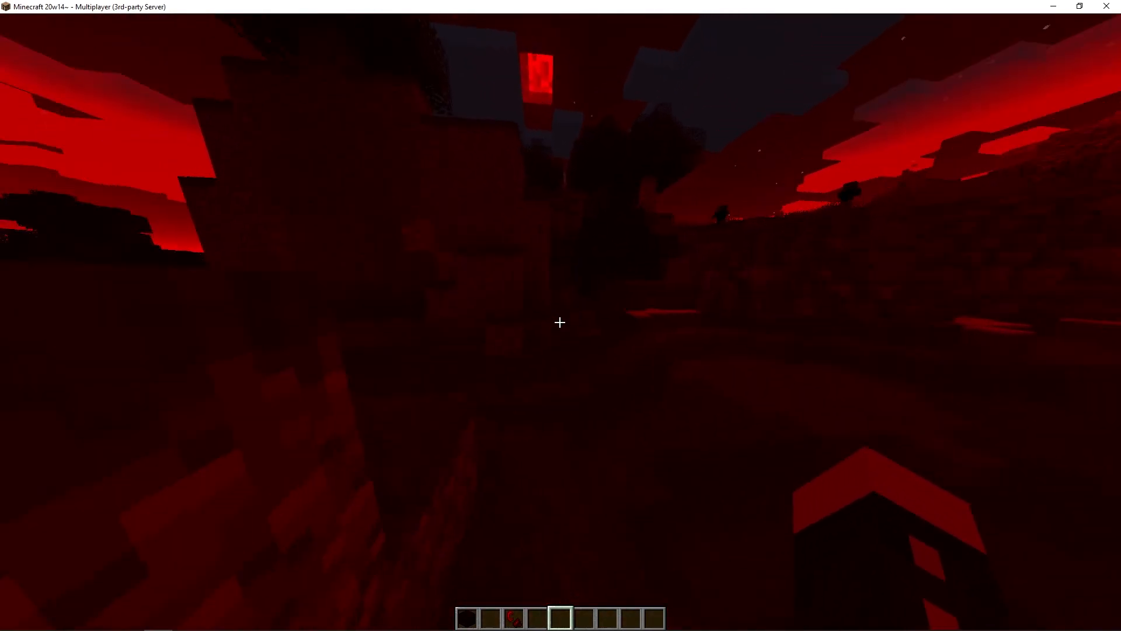
mouse_move(561, 322)
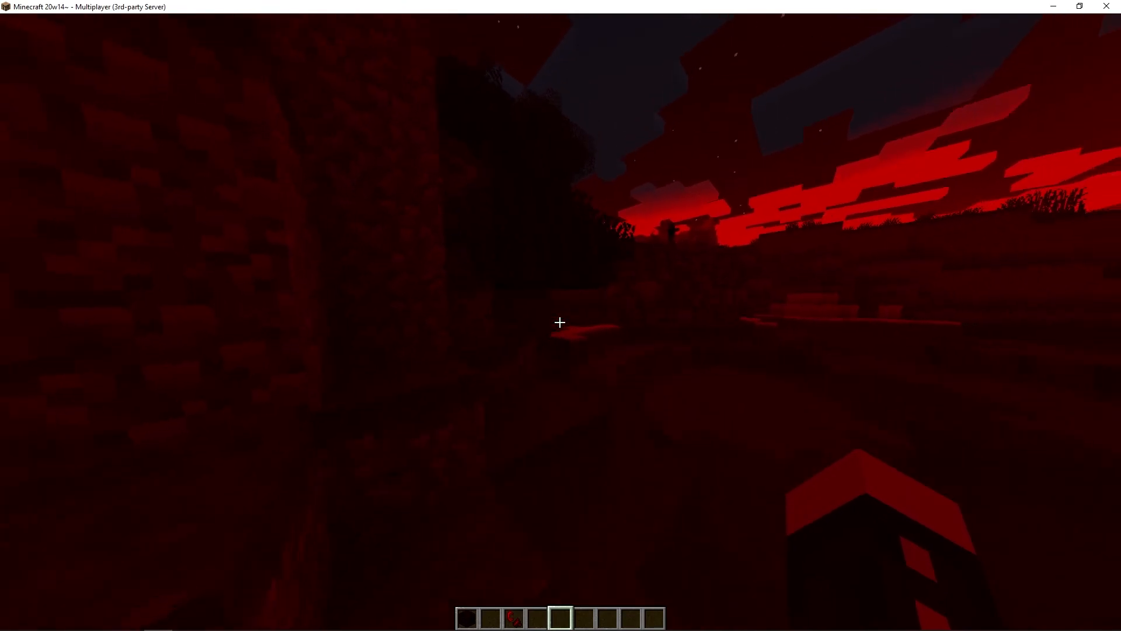
mouse_move(560, 322)
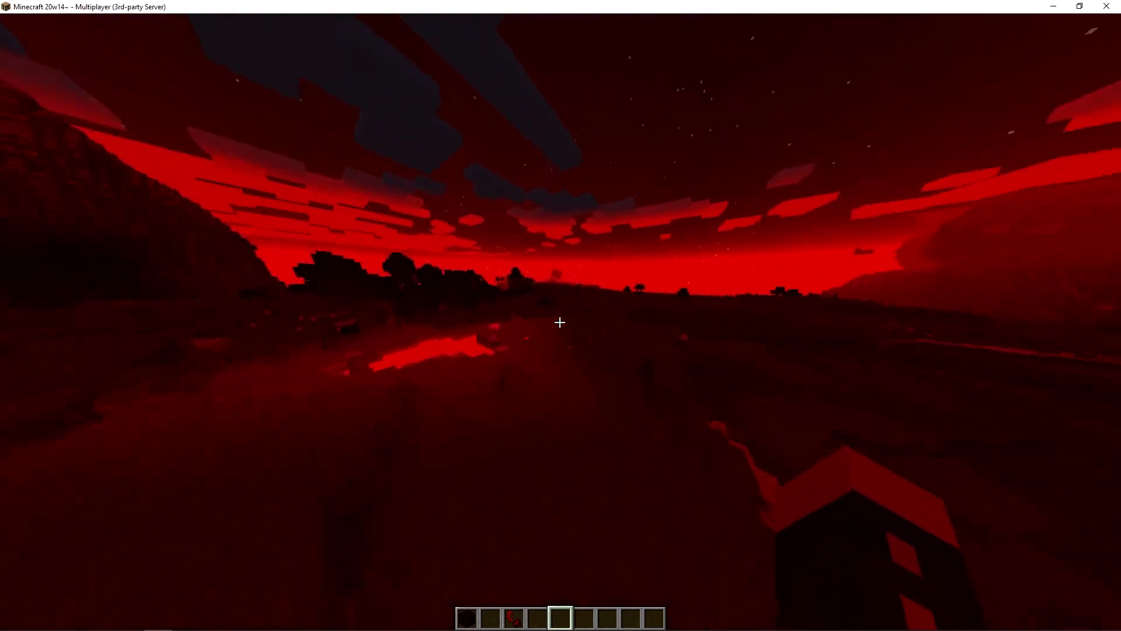